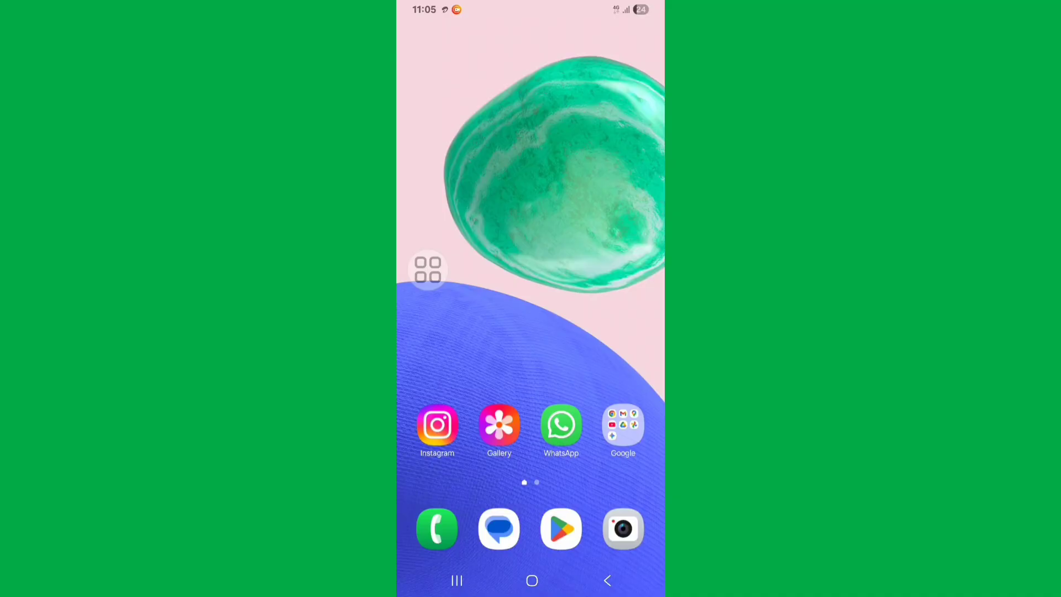
Step: Find Gboard in the Play Store via the recent 'gboard' search and start its update
click(560, 529)
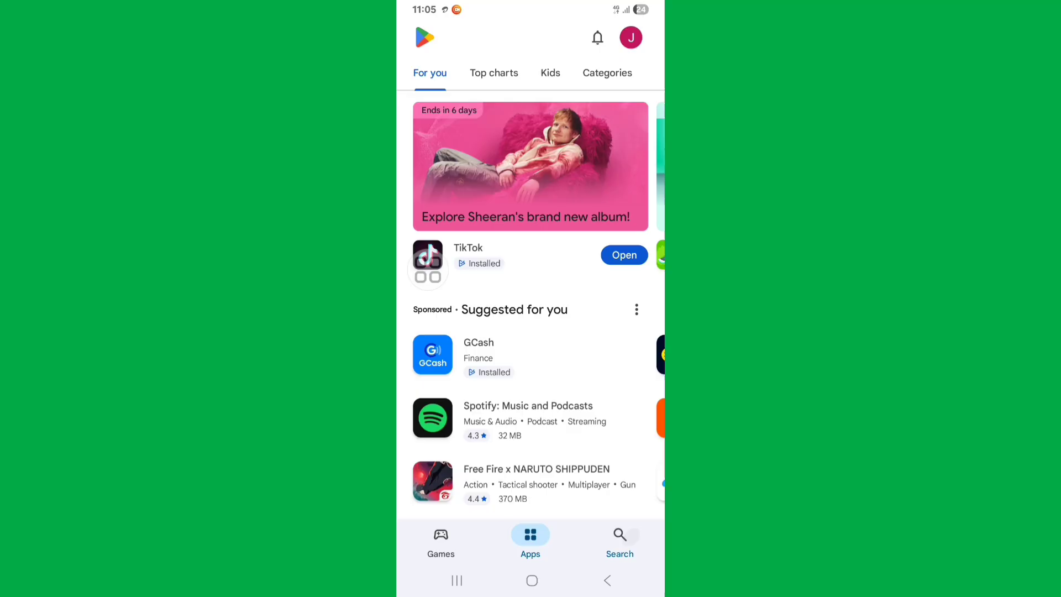
click(620, 542)
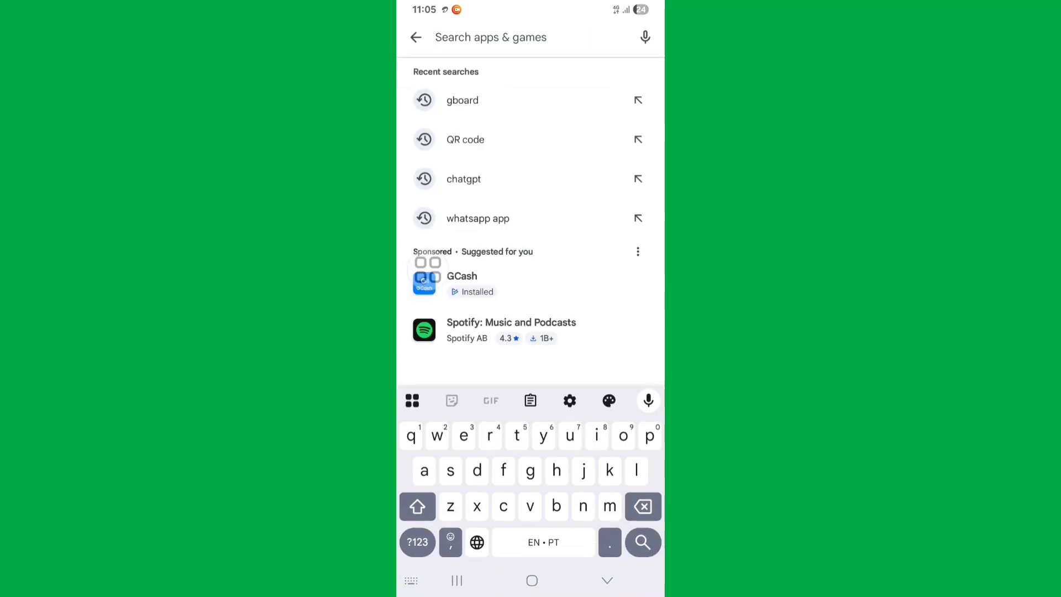
click(462, 101)
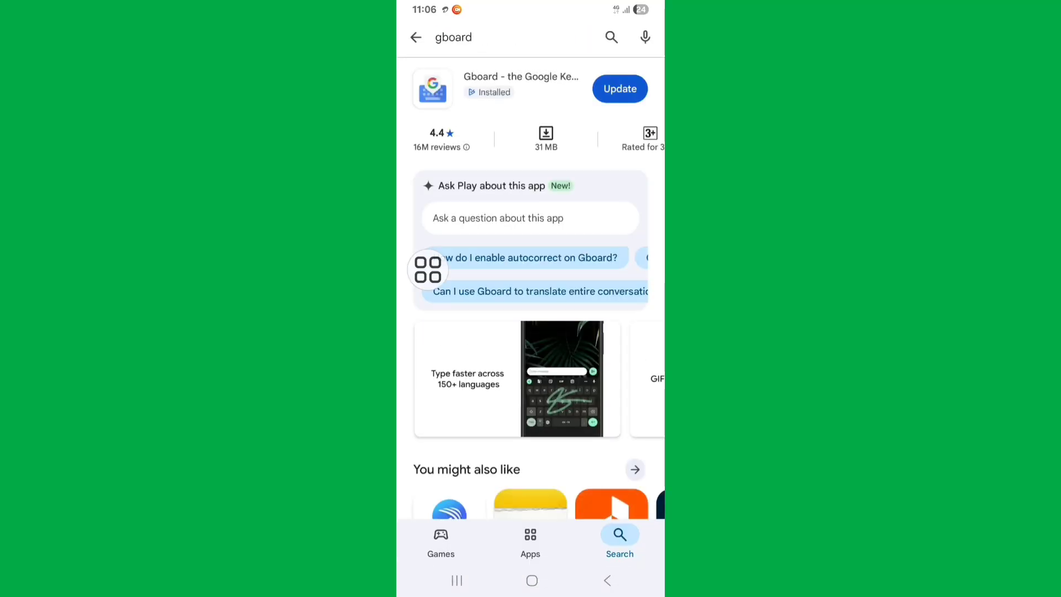
mouse_move(562, 198)
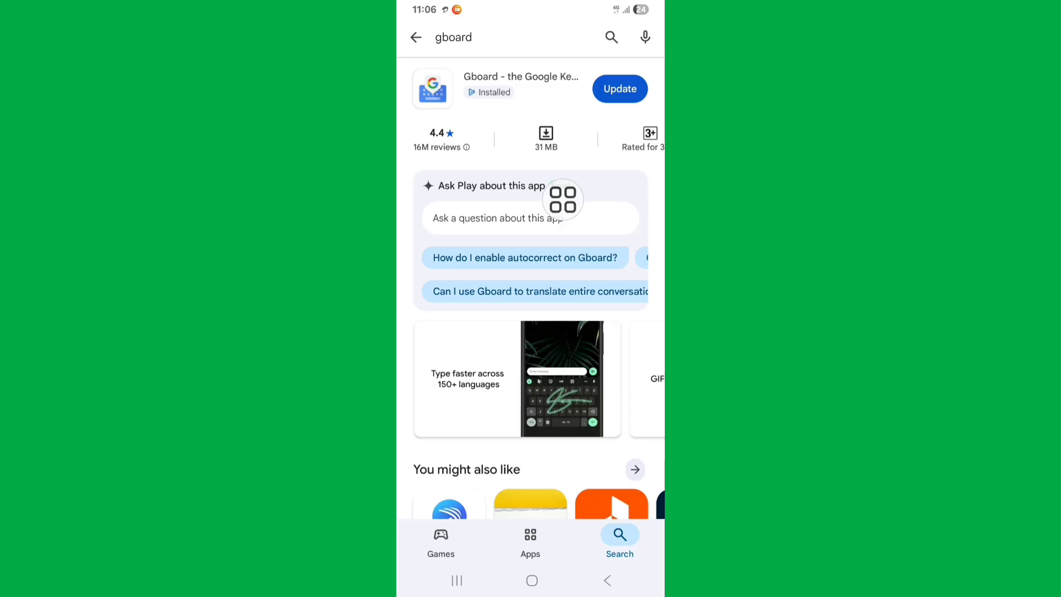
click(532, 580)
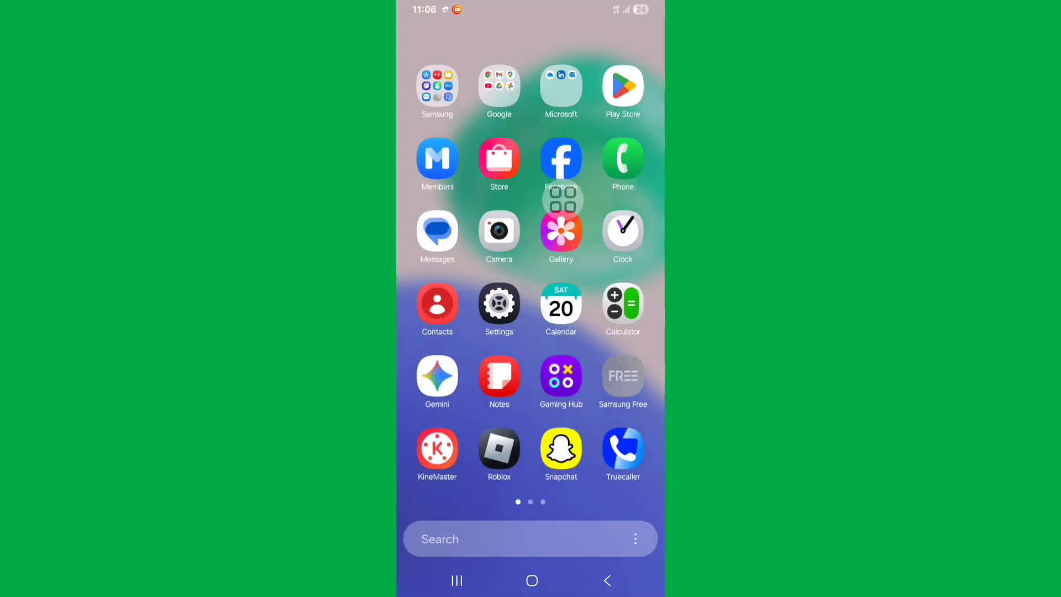
Step: Reach the Apps page in Settings listing the phone's 111 installed apps
click(498, 304)
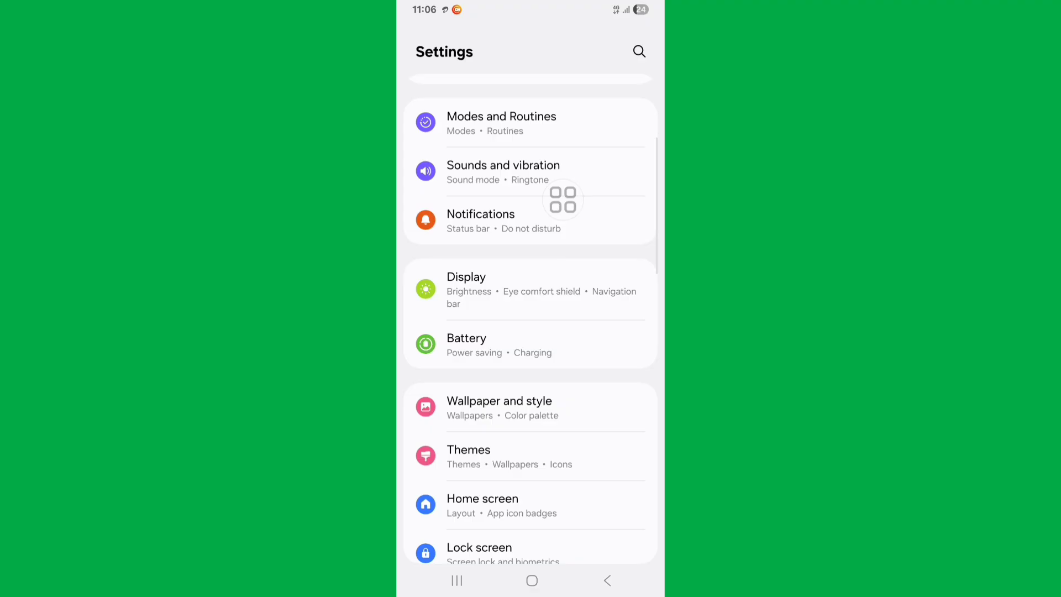
scroll(down, 3)
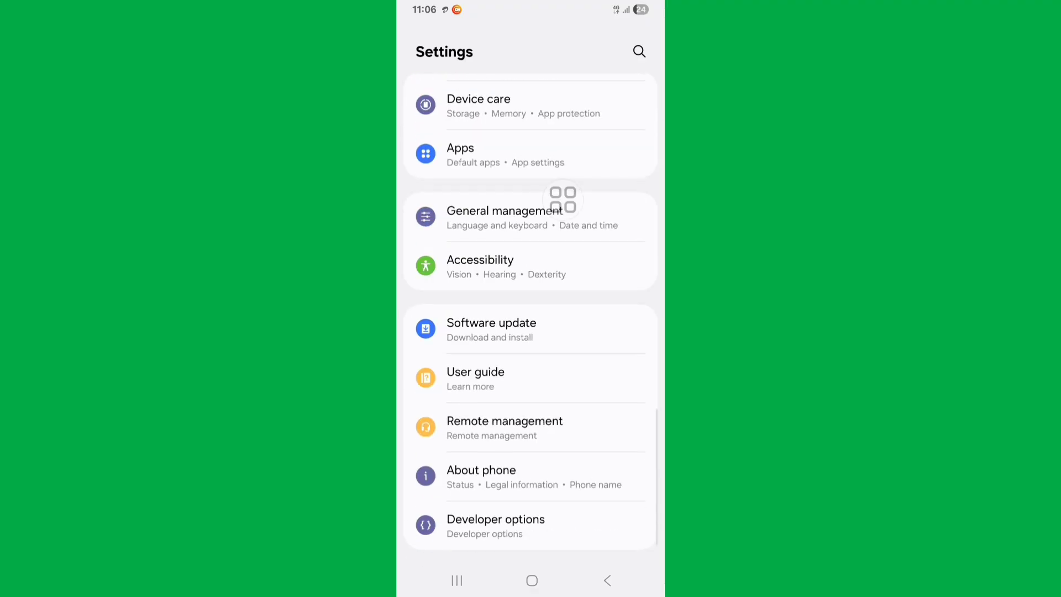
scroll(down, 3)
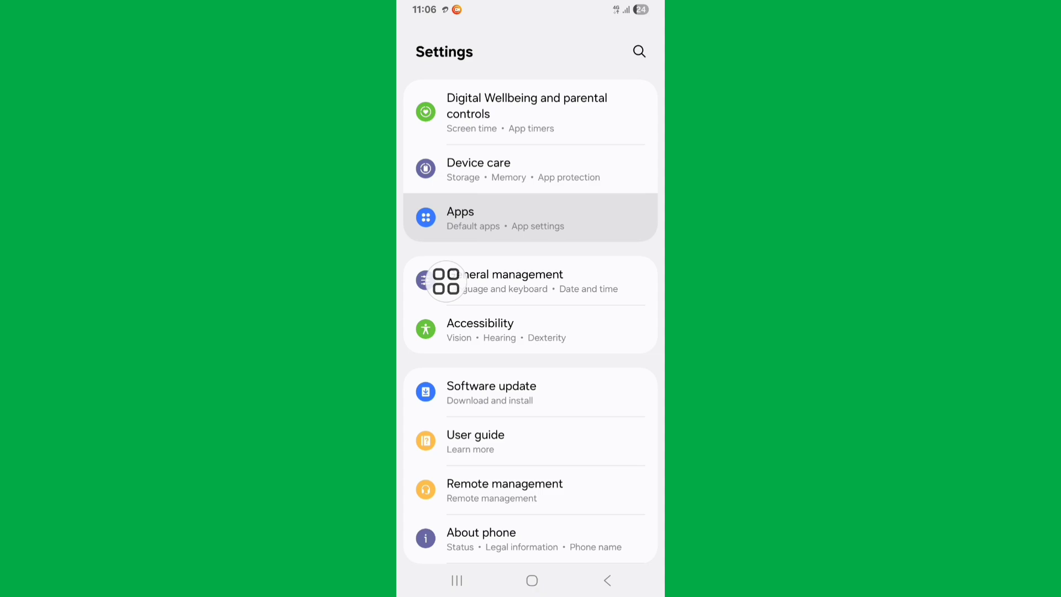
click(529, 217)
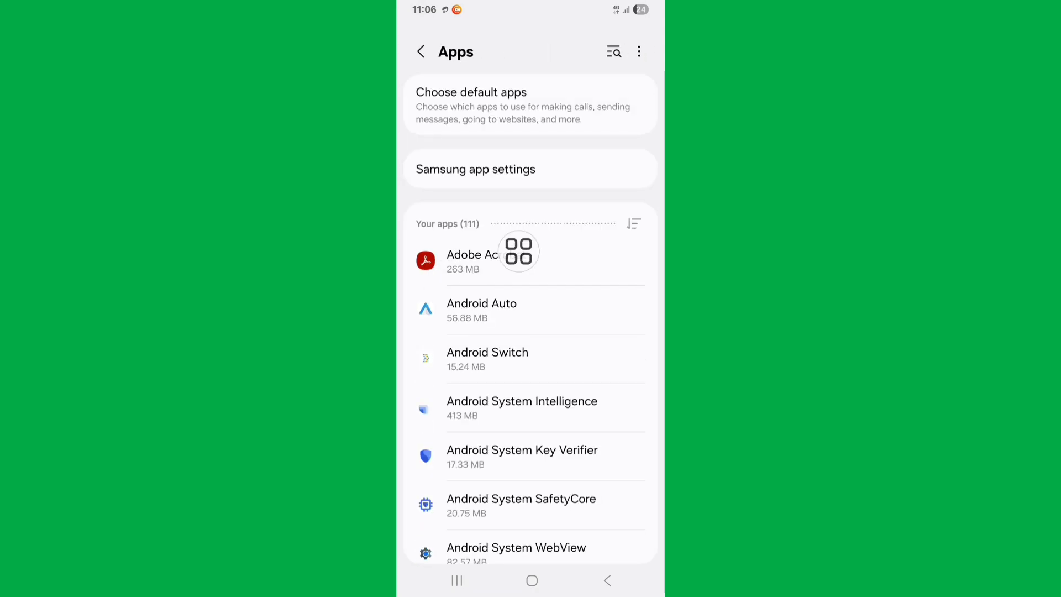
Step: Search installed apps for 'gb' and bring up Gboard's app details
click(614, 52)
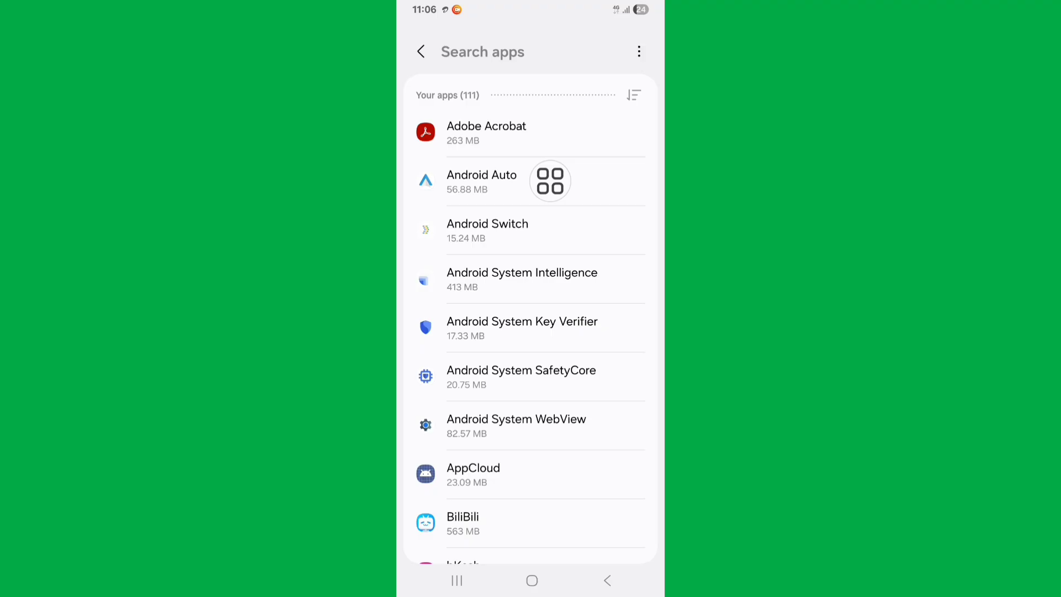
text(gb)
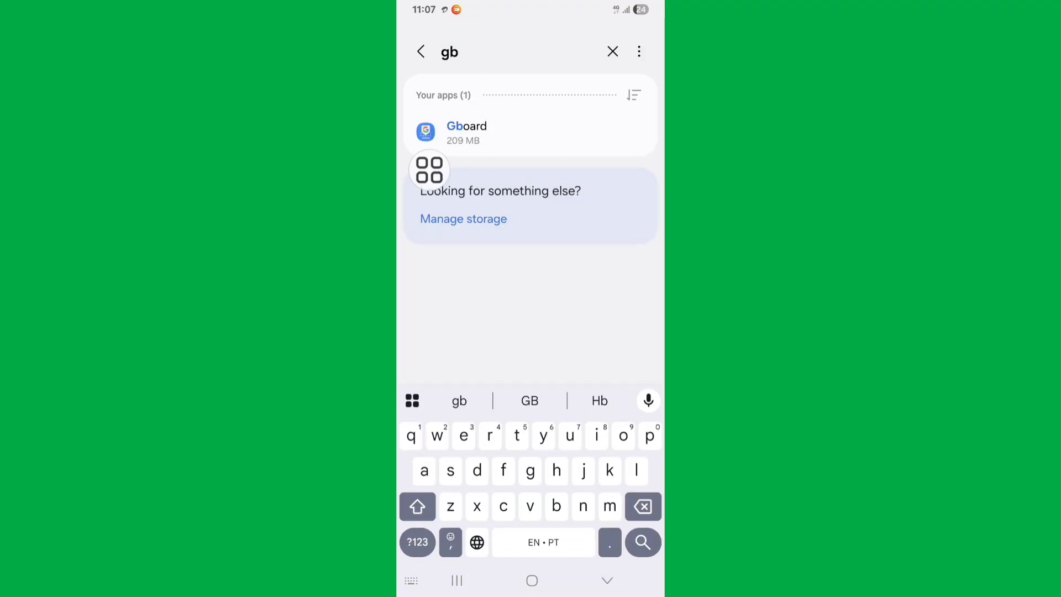
click(467, 133)
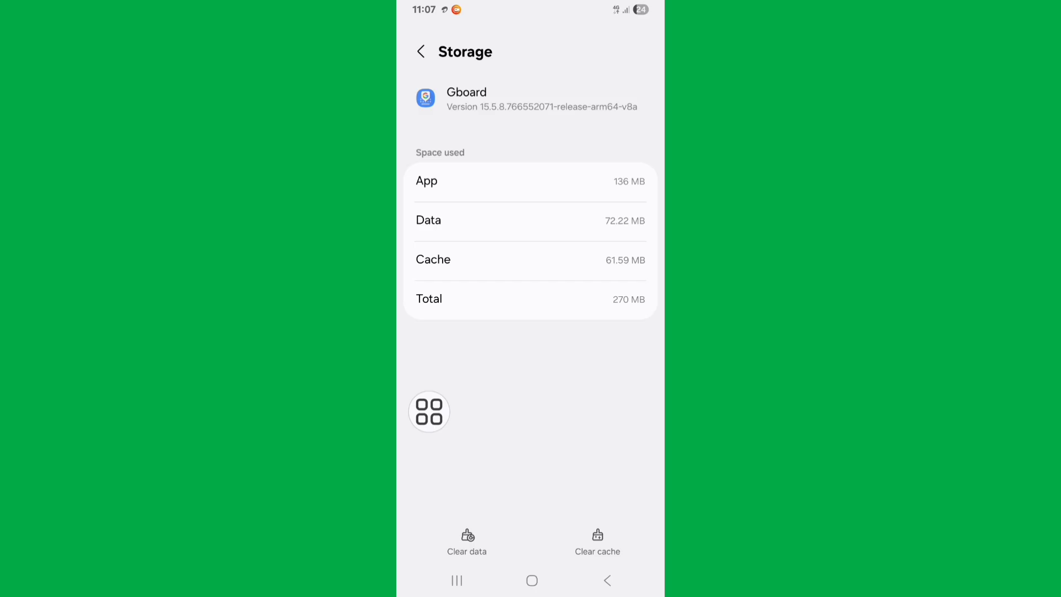
Step: Clear Gboard's stored data so data and cache read 0 B, then return to App info
click(466, 541)
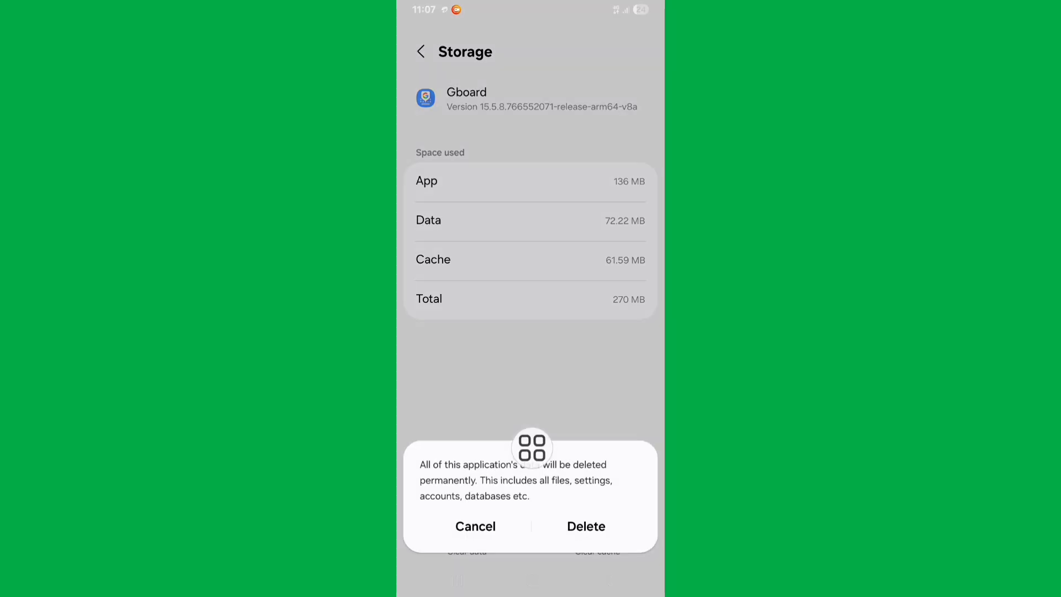
click(475, 526)
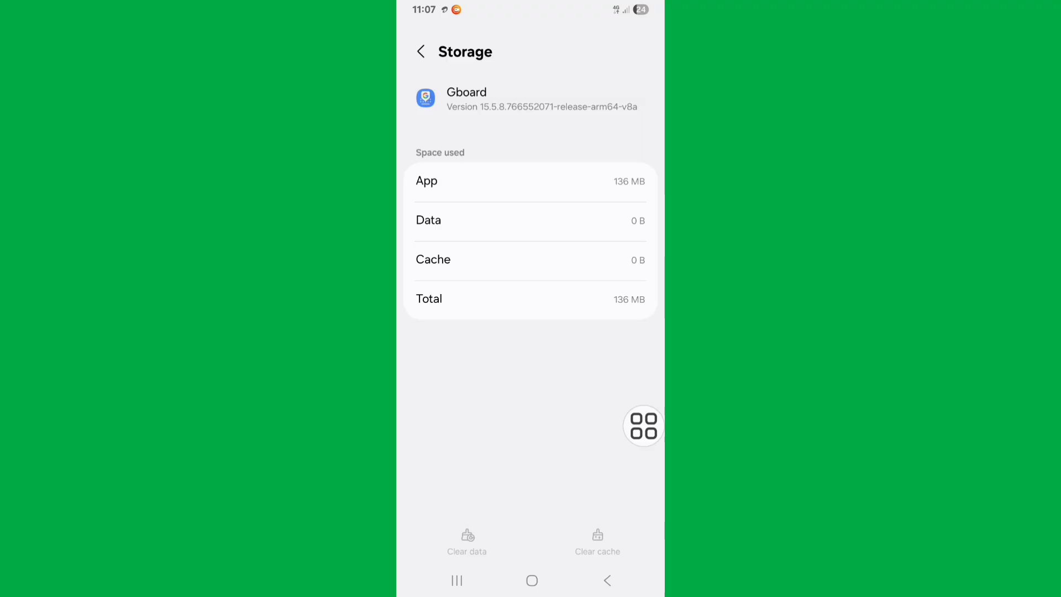
click(420, 52)
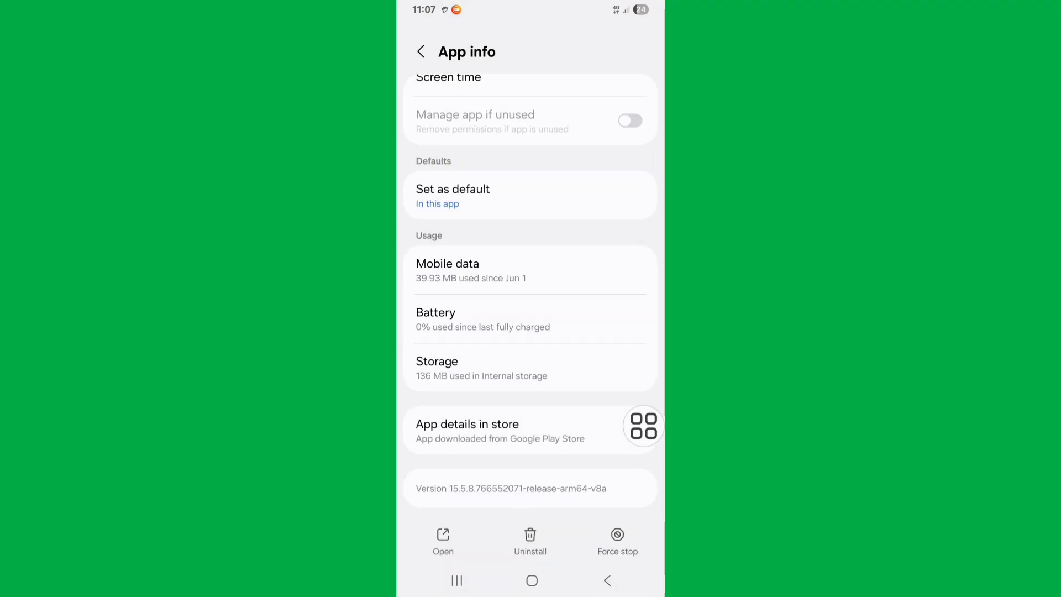
Step: Force-stop Gboard and restart the phone from the power menu
click(616, 539)
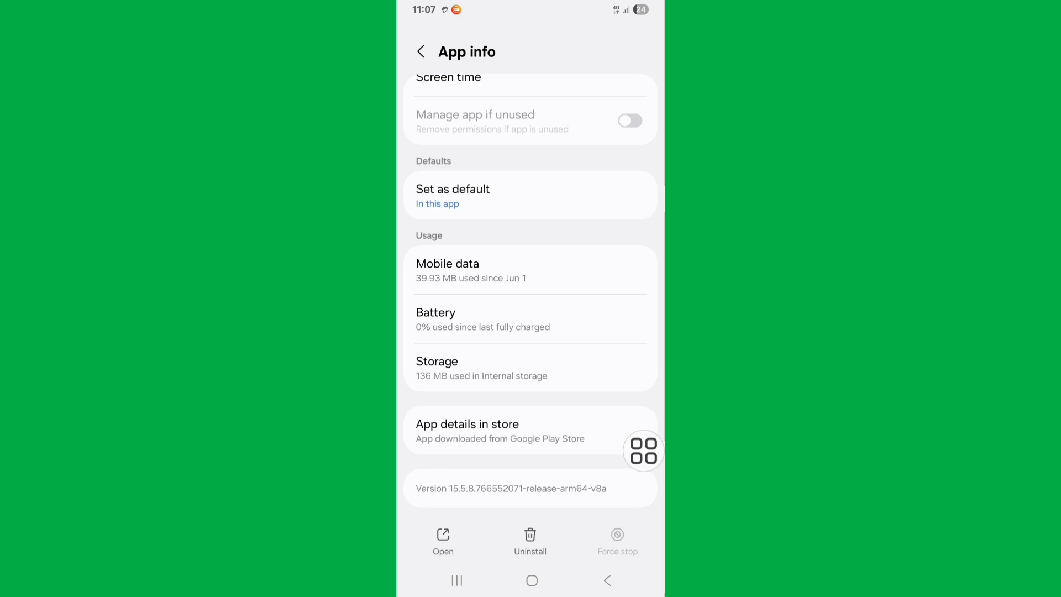
click(532, 580)
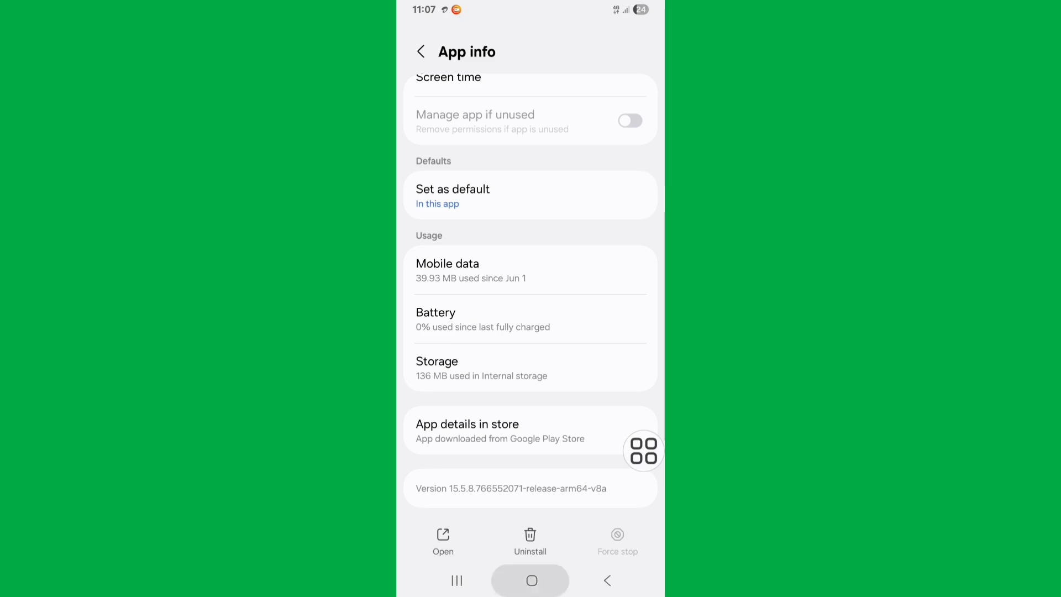
click(532, 580)
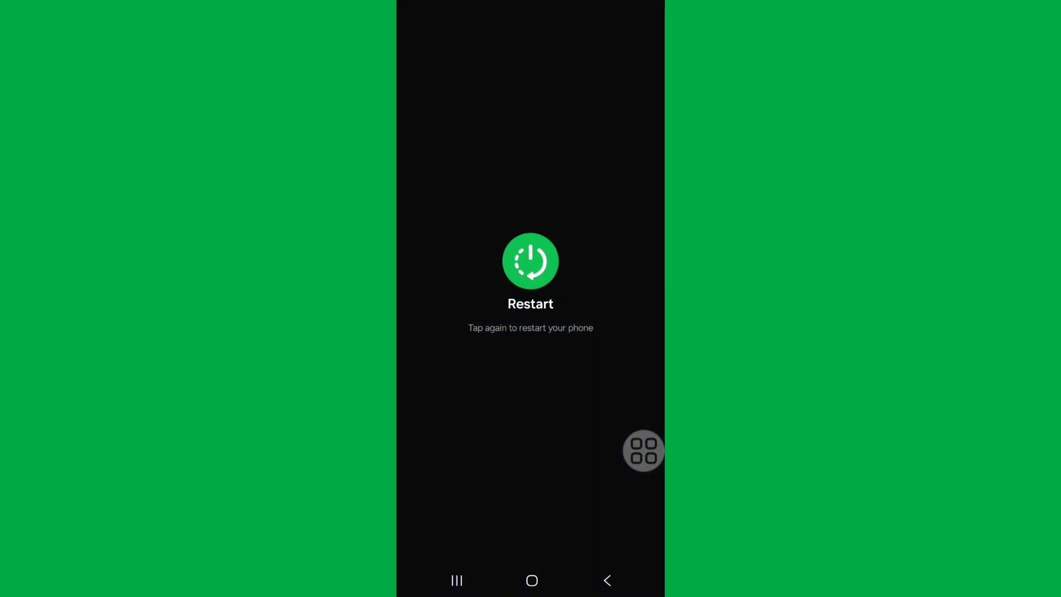
click(531, 580)
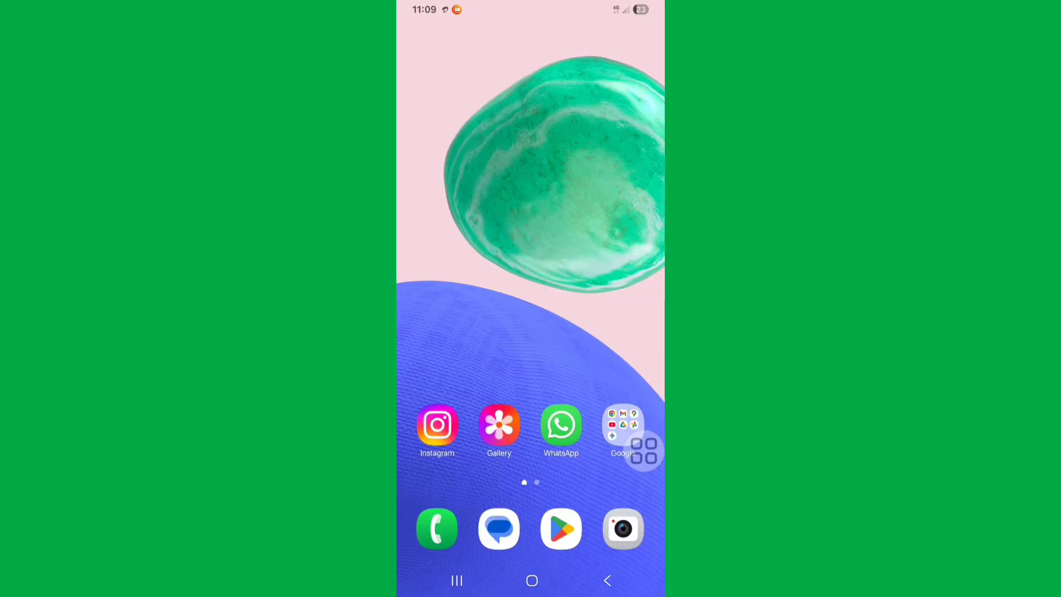
Step: In a WhatsApp chat, show Gboard's GIF panel with animated results
click(561, 426)
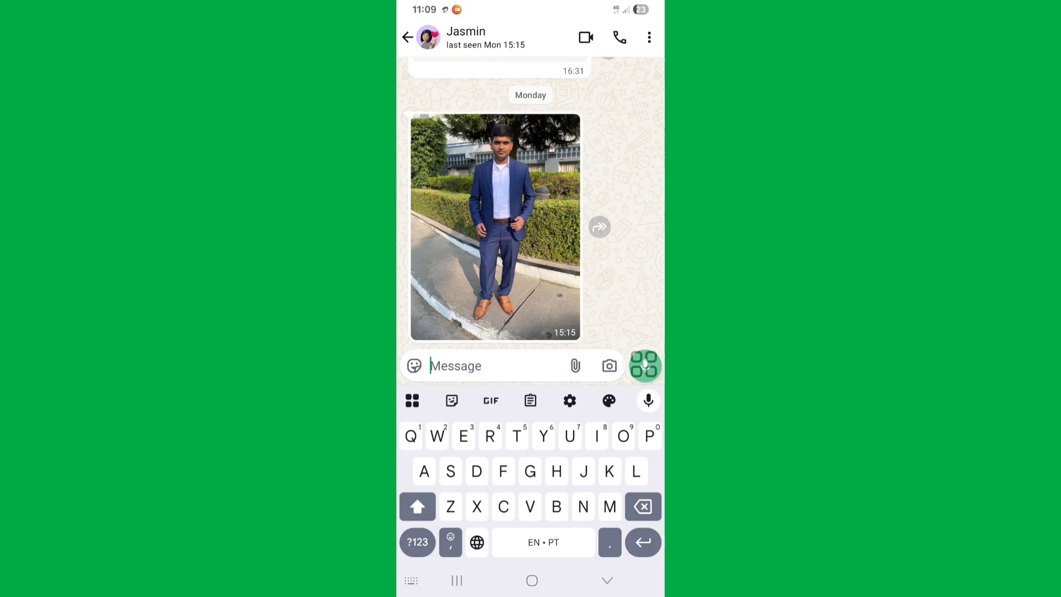
click(490, 400)
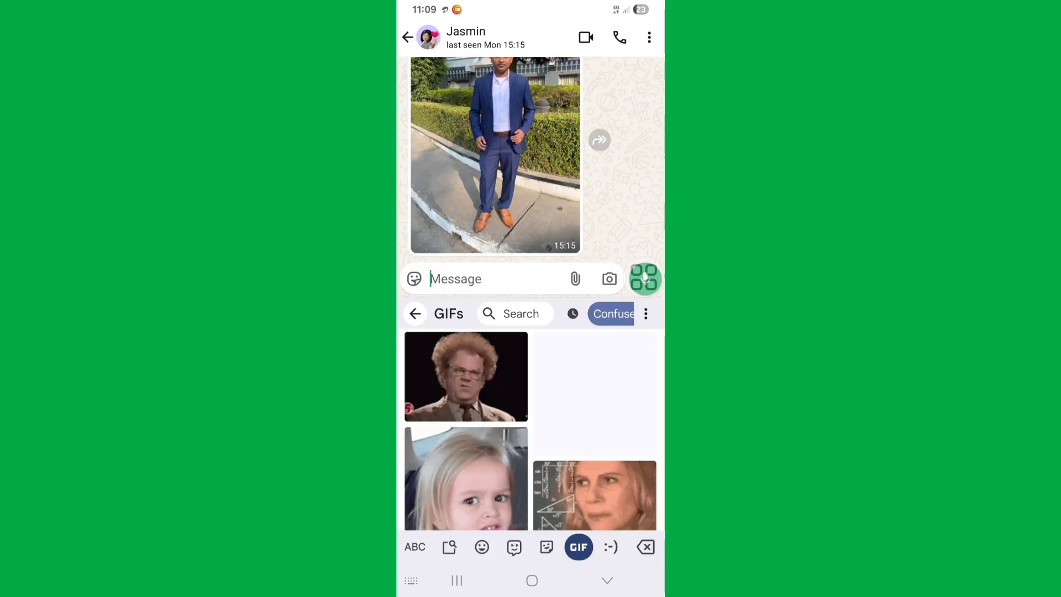